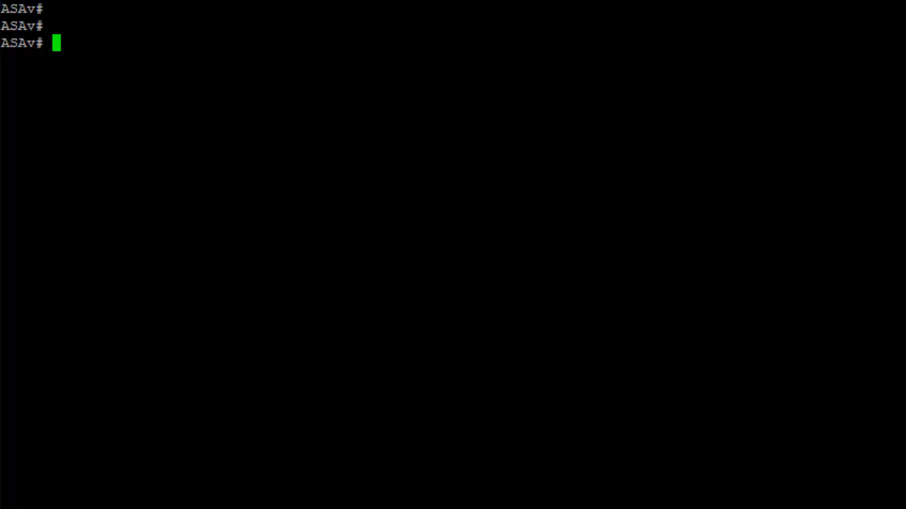
Show the ASA's RADIUS aaa-server configuration and ping the ISE server at 10.31.124.82
{"action": "type", "text": "sh run aaa-server"}
{"action": "type", "text": "pi"}
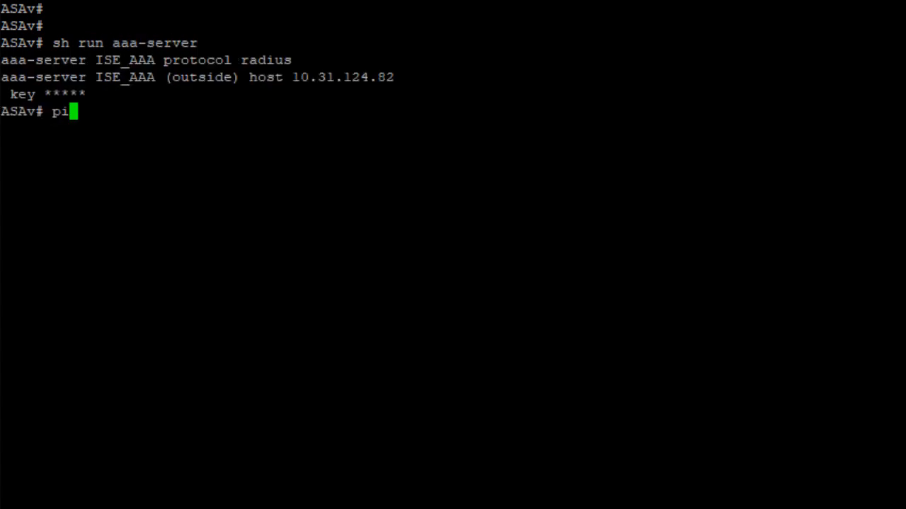
{"action": "type", "text": "ng  10.31.124.82"}
{"action": "type", "text": "sh"}
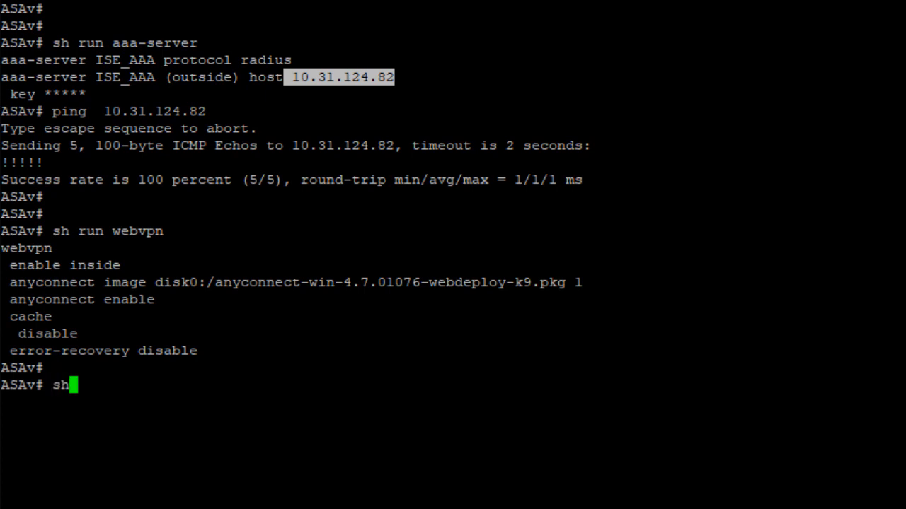
List the ASA's webvpn, tunnel-group and group-policy running configuration
{"action": "type", "text": "run tunnel-group"}
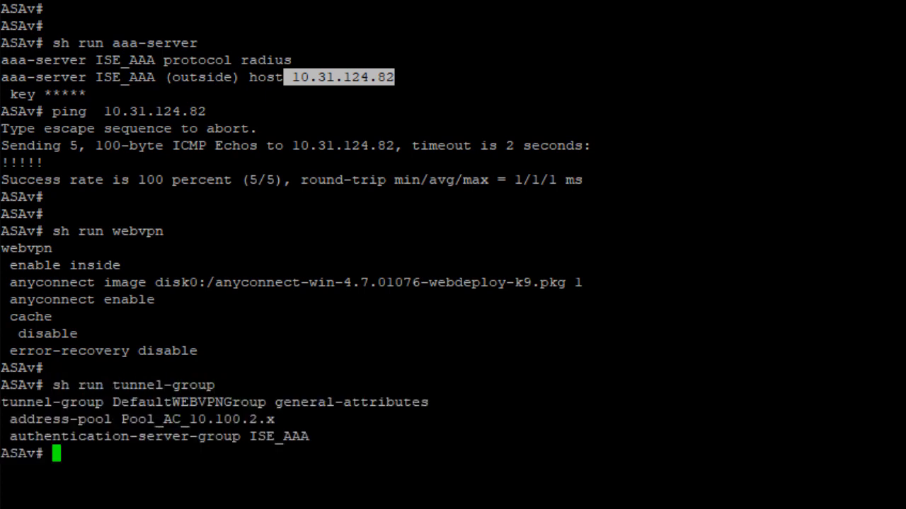
{"action": "key", "text": "enter"}
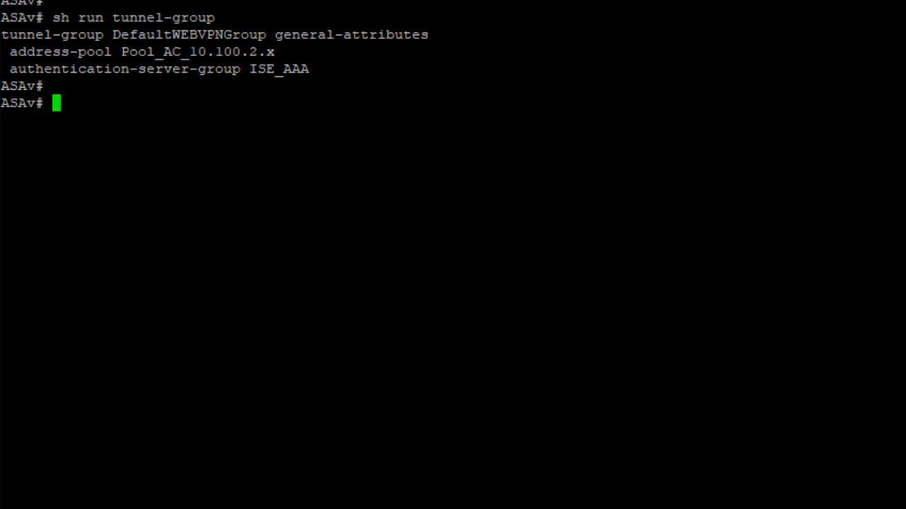
{"action": "type", "text": "sh run group-policy"}
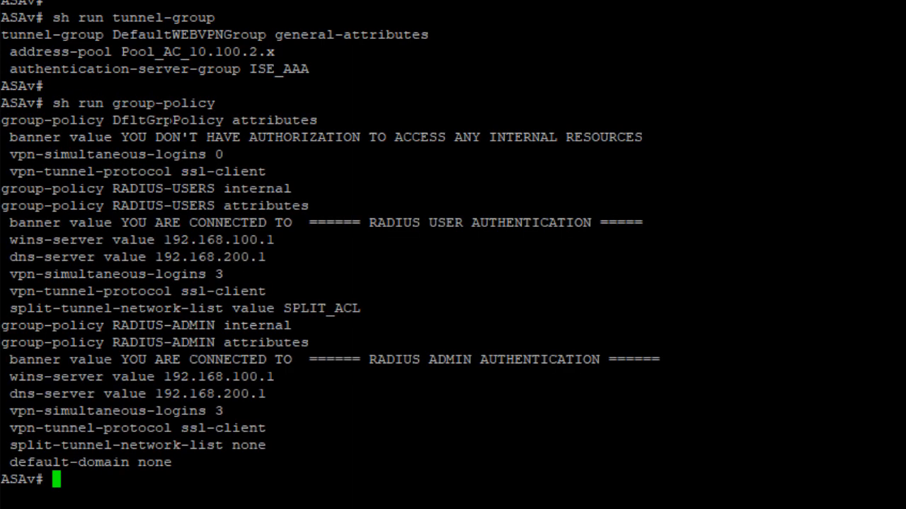
{"action": "left_click_drag", "start_coordinate": [215, 103], "coordinate": [294, 169]}
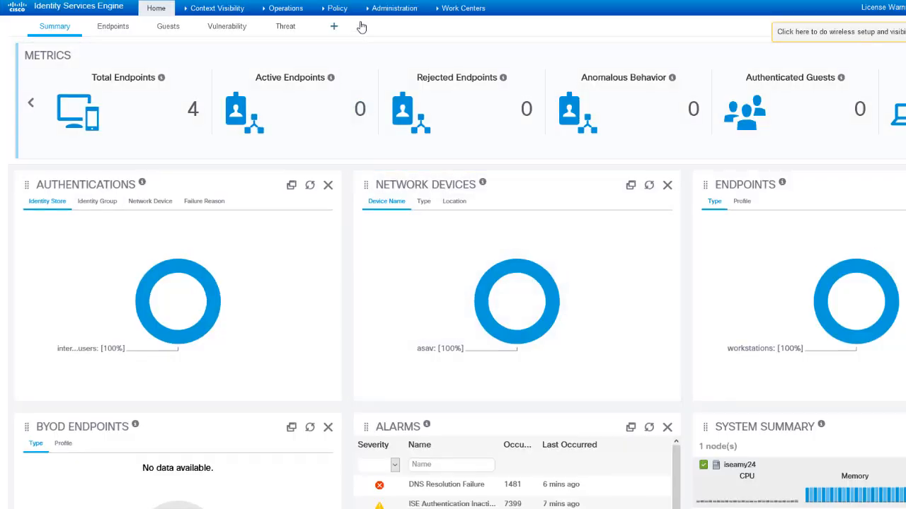
Check the ASAv network device's IP address and RADIUS shared secret, then save the device
{"action": "left_click", "coordinate": [394, 8]}
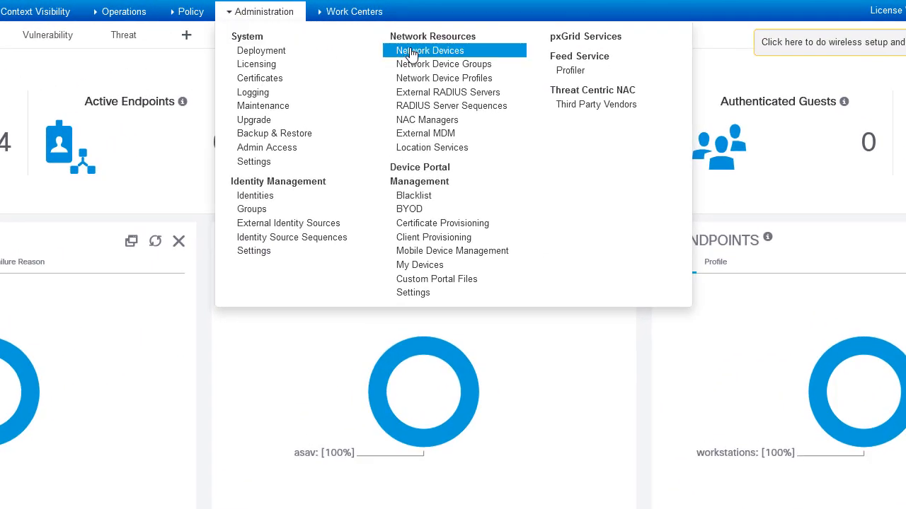
{"action": "left_click", "coordinate": [428, 51]}
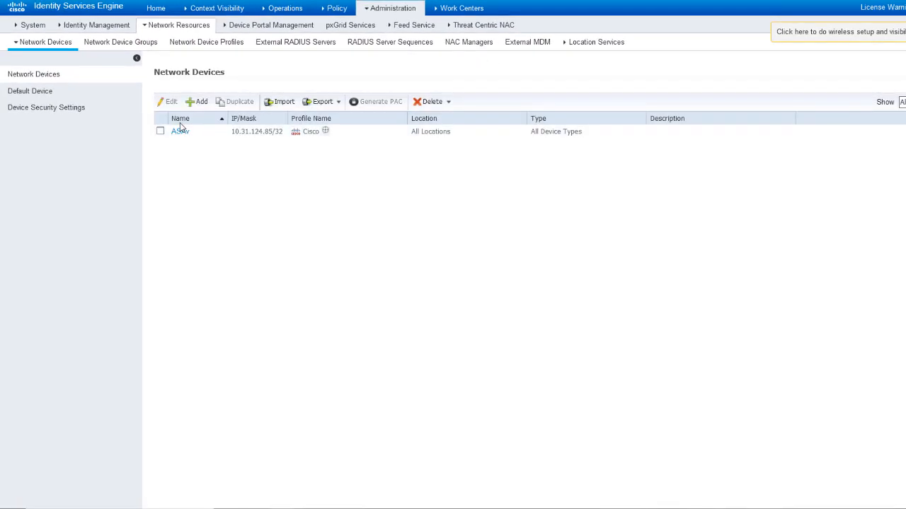
{"action": "left_click", "coordinate": [180, 130]}
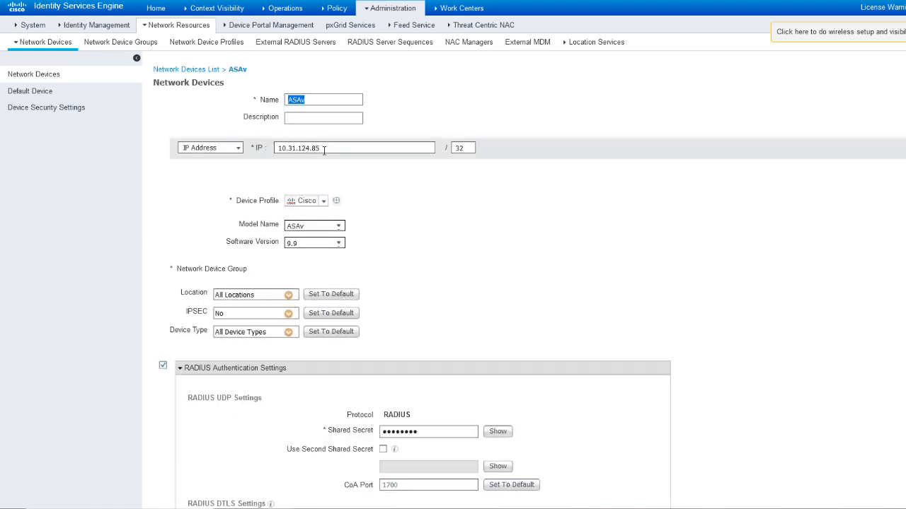
{"action": "left_click", "coordinate": [354, 149]}
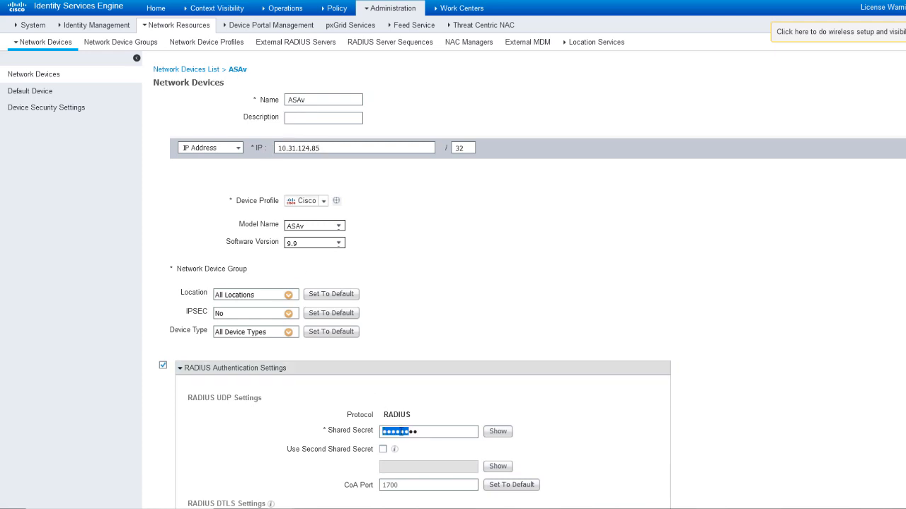
{"action": "left_click", "coordinate": [167, 503]}
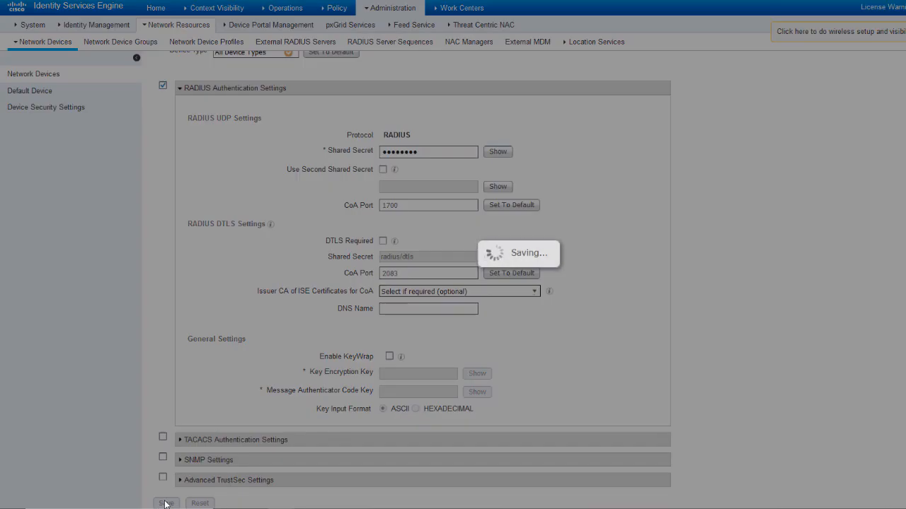
{"action": "left_click", "coordinate": [390, 9]}
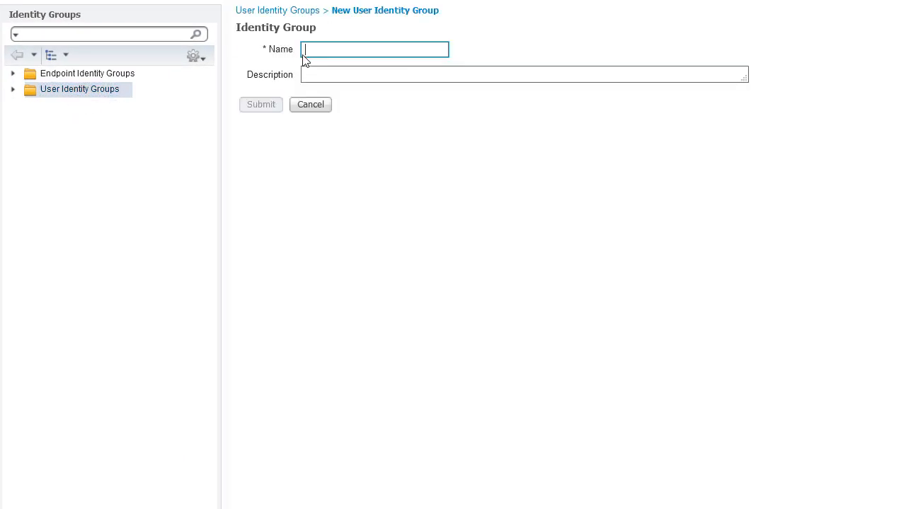
Name the new user identity group RADIUS_ANYCONNECT and submit it
{"action": "type", "text": "RADIUS_ANYCONNECT"}
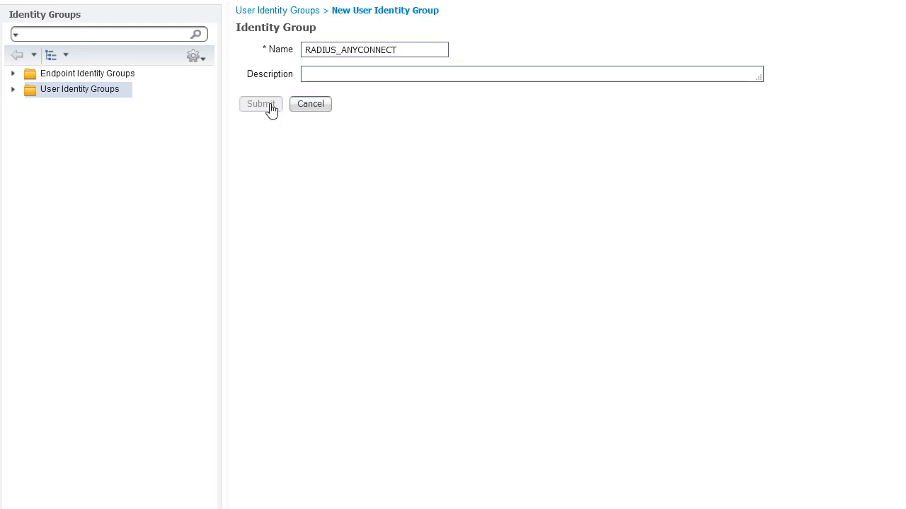
{"action": "left_click", "coordinate": [261, 104]}
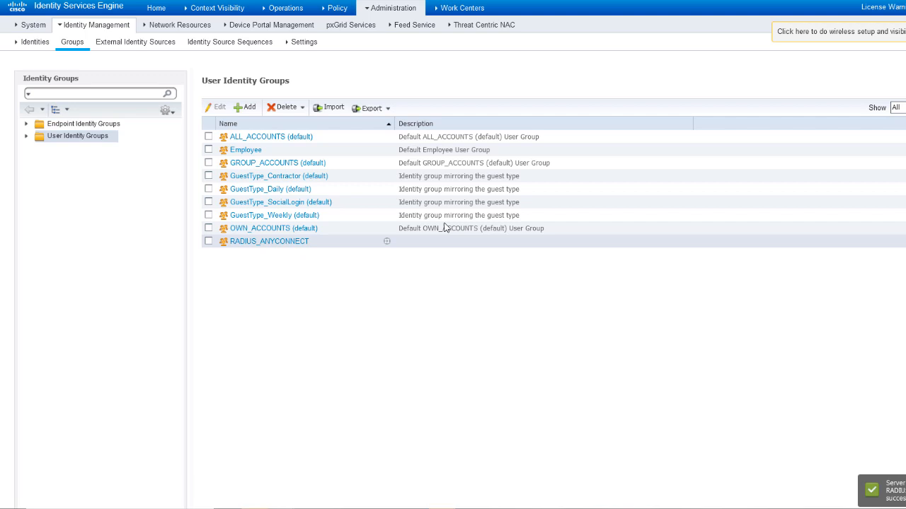
Add network access user user1 with a password, assigned to the RADIUS_ANYCONNECT group
{"action": "left_click", "coordinate": [390, 8]}
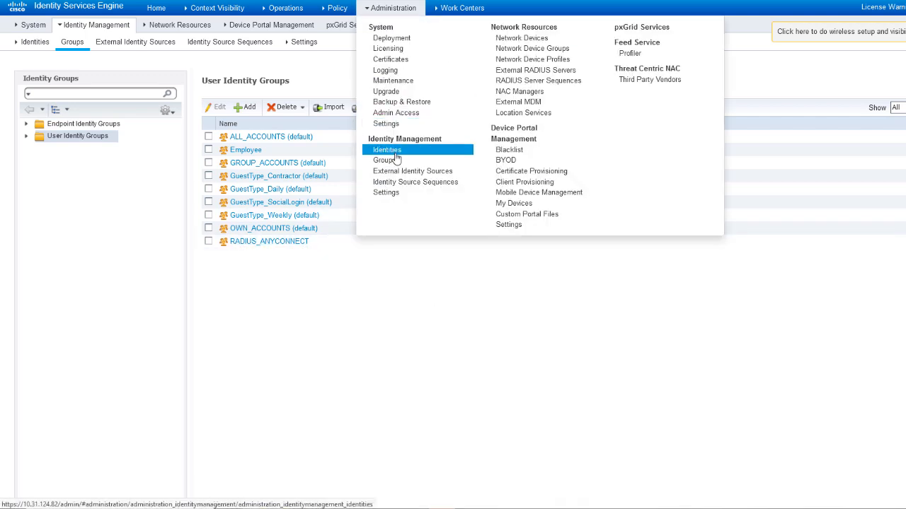
{"action": "left_click", "coordinate": [386, 150]}
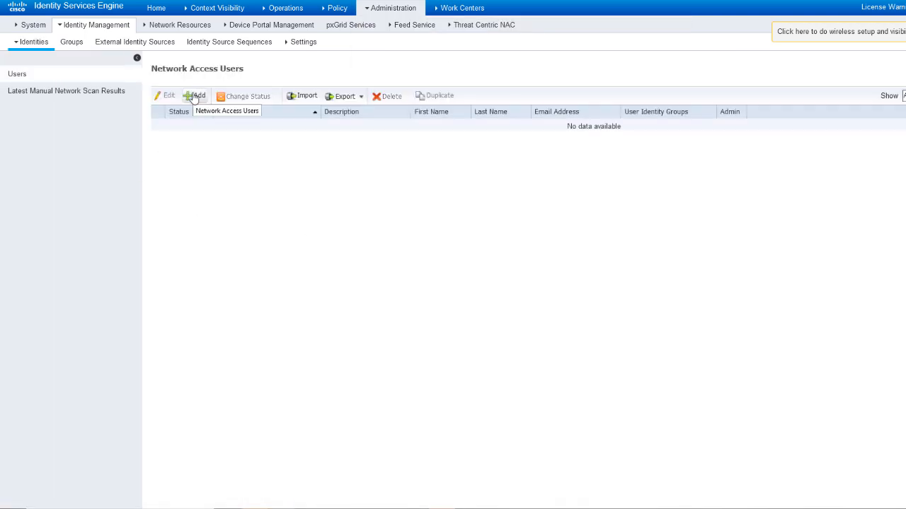
{"action": "left_click", "coordinate": [195, 96]}
{"action": "type", "text": "user1"}
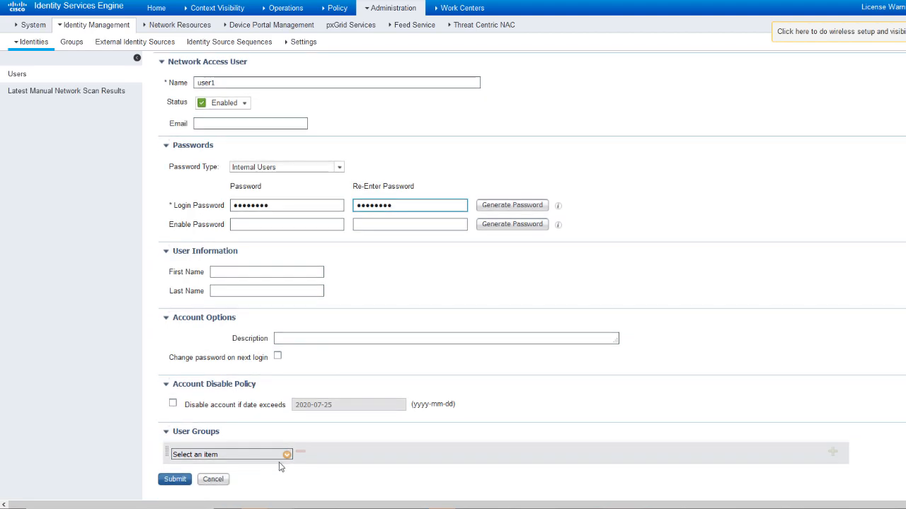
{"action": "left_click", "coordinate": [229, 454]}
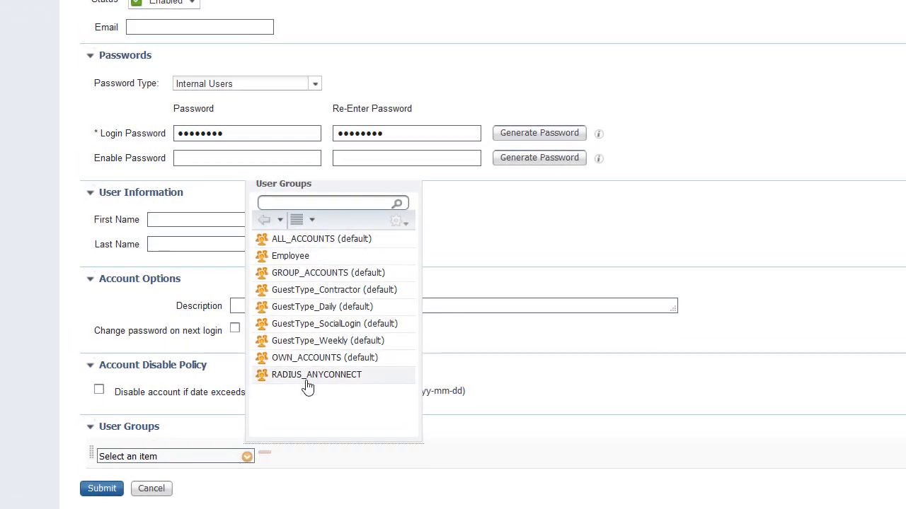
{"action": "left_click", "coordinate": [315, 374]}
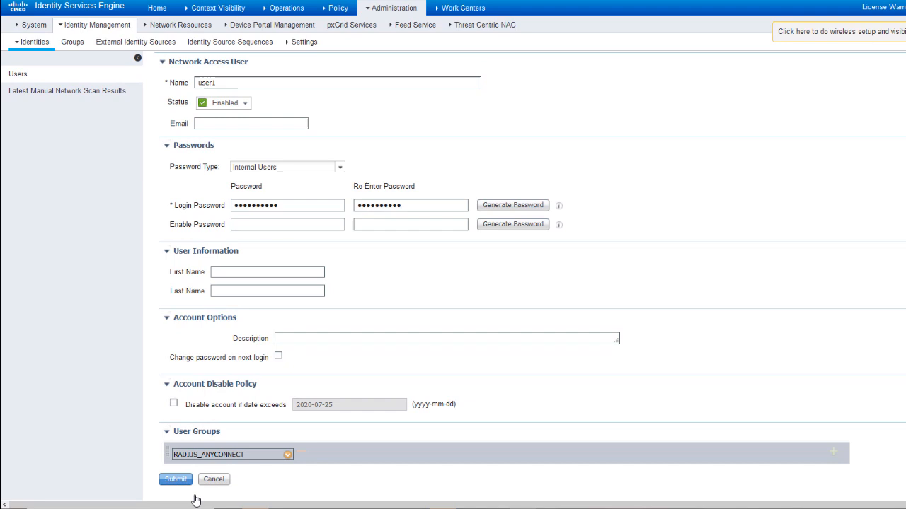
{"action": "left_click", "coordinate": [175, 479]}
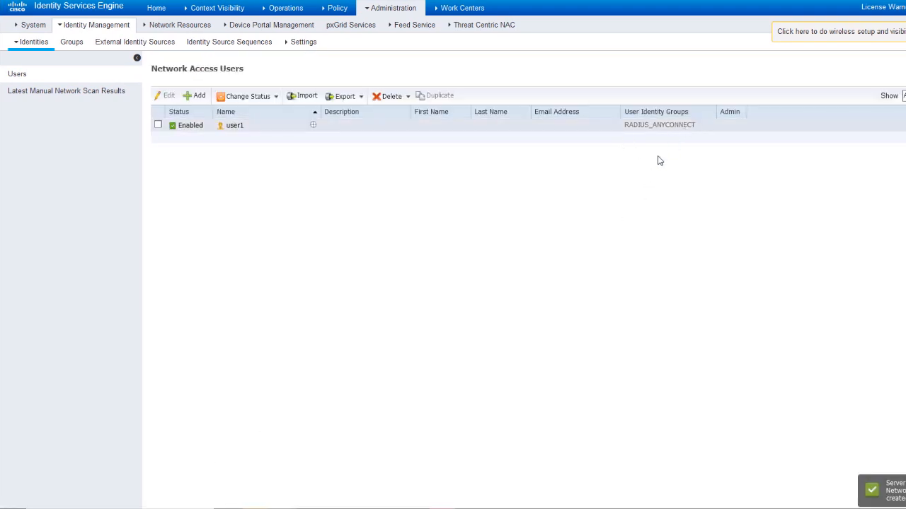
{"action": "left_click", "coordinate": [345, 25]}
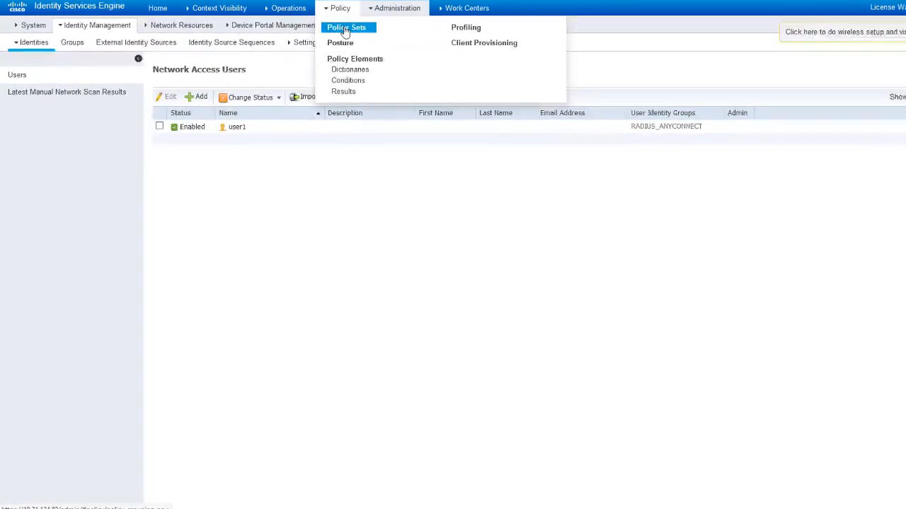
Create New Policy Set 1 conditioned on All Device Types and enter its authorization rules
{"action": "left_click", "coordinate": [347, 26]}
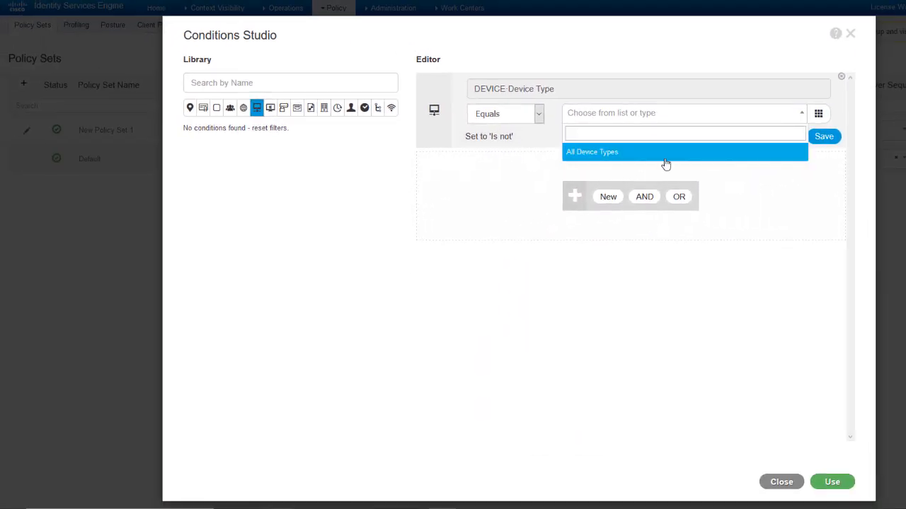
{"action": "left_click", "coordinate": [832, 481]}
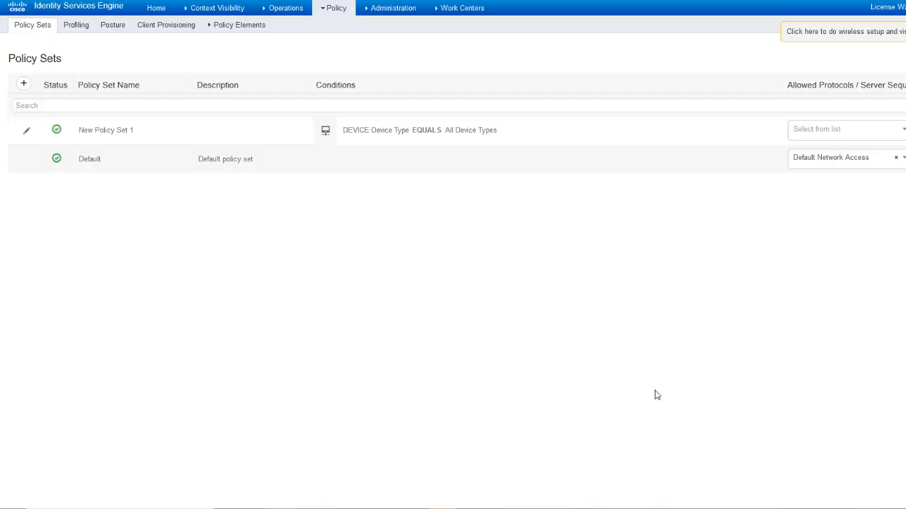
{"action": "left_click", "coordinate": [847, 128]}
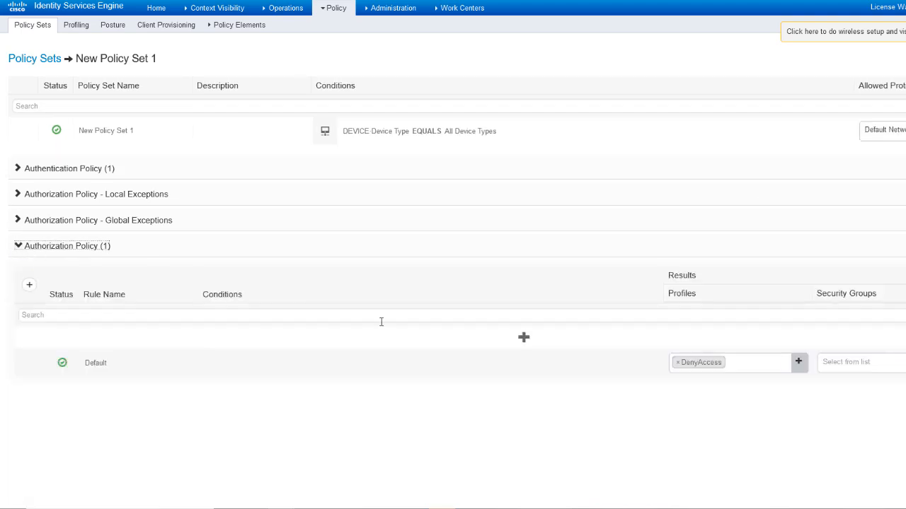
Add rule ISE_CLASS_ADMIN matching All Device Types and the RADIUS_ANYCONNECT identity group
{"action": "left_click", "coordinate": [524, 337]}
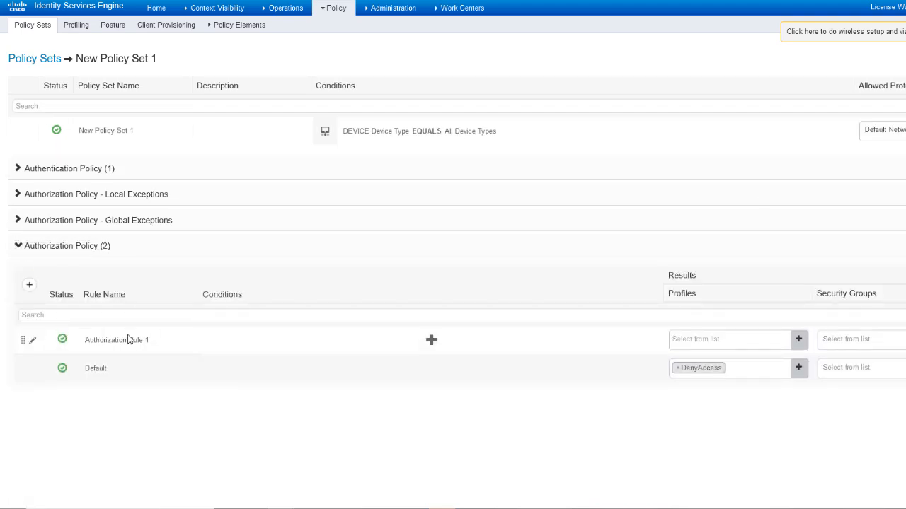
{"action": "type", "text": "ISE_CLASS_ADMIN"}
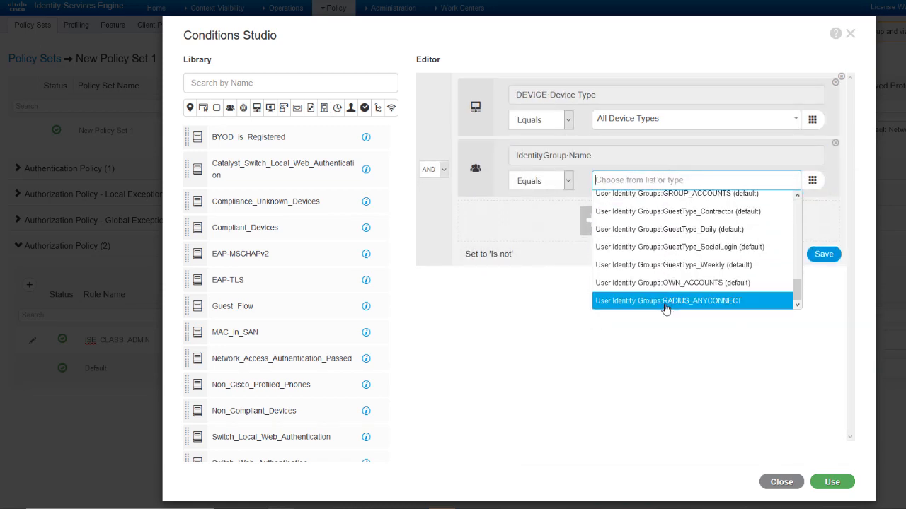
{"action": "left_click", "coordinate": [668, 300]}
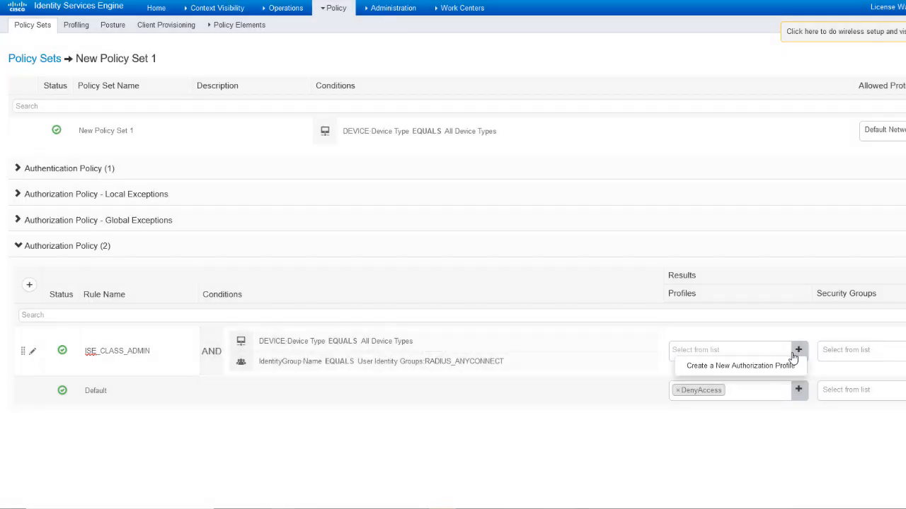
Create authorization profile CLASS_25_R... carrying the Radius Class-[25] advanced attribute
{"action": "left_click", "coordinate": [740, 365]}
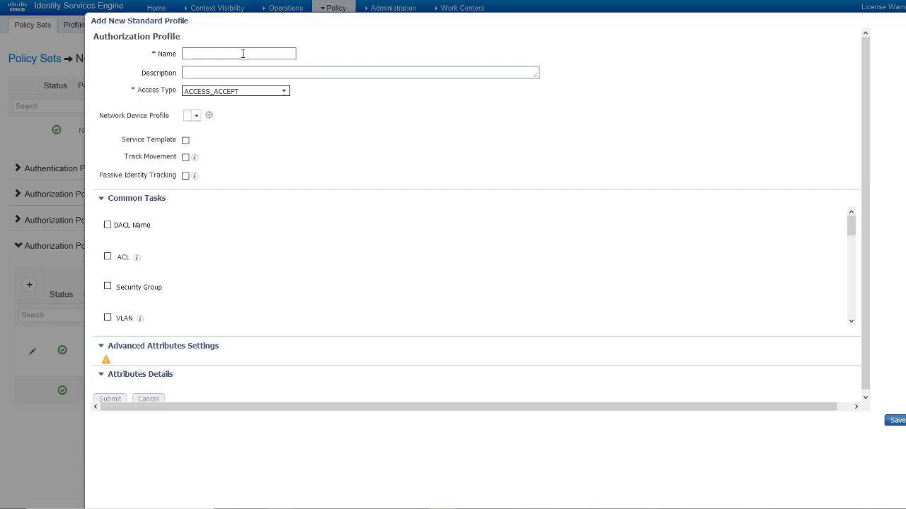
{"action": "type", "text": "CLASS_25_R"}
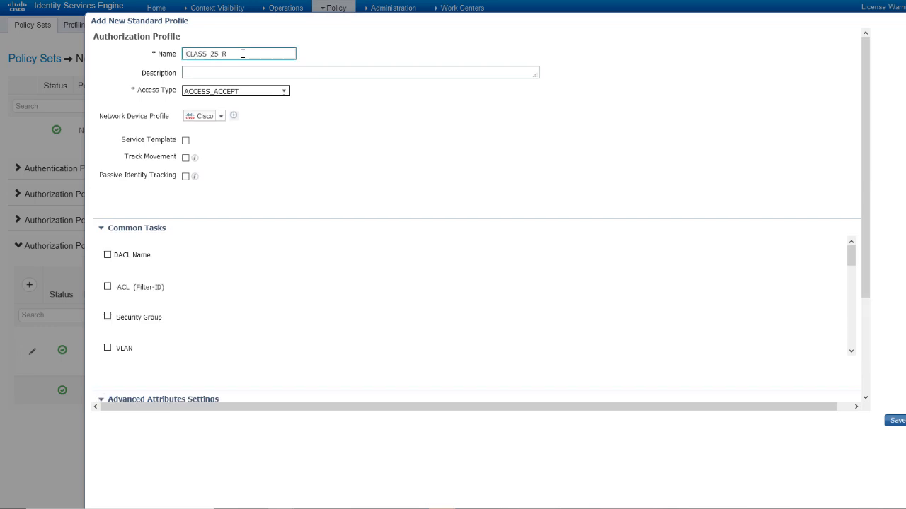
{"action": "scroll", "scroll_direction": "down", "scroll_amount": 3}
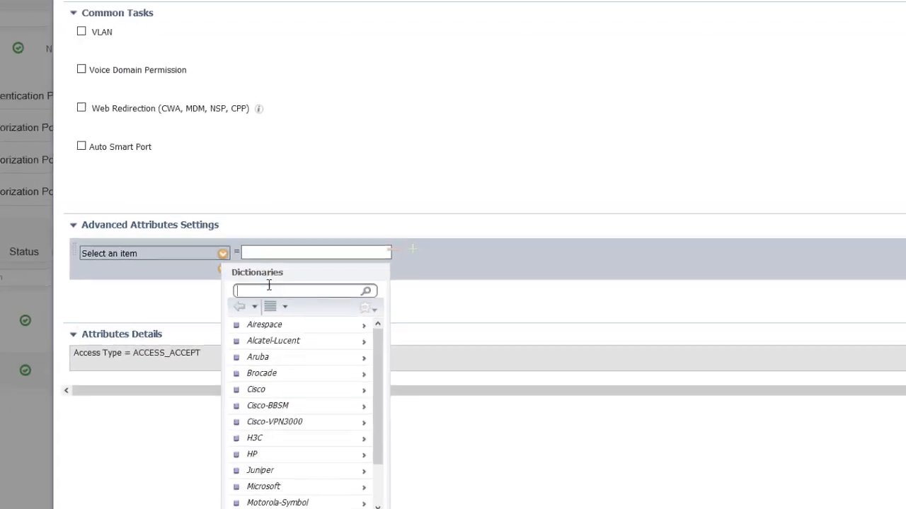
{"action": "type", "text": "CLASS"}
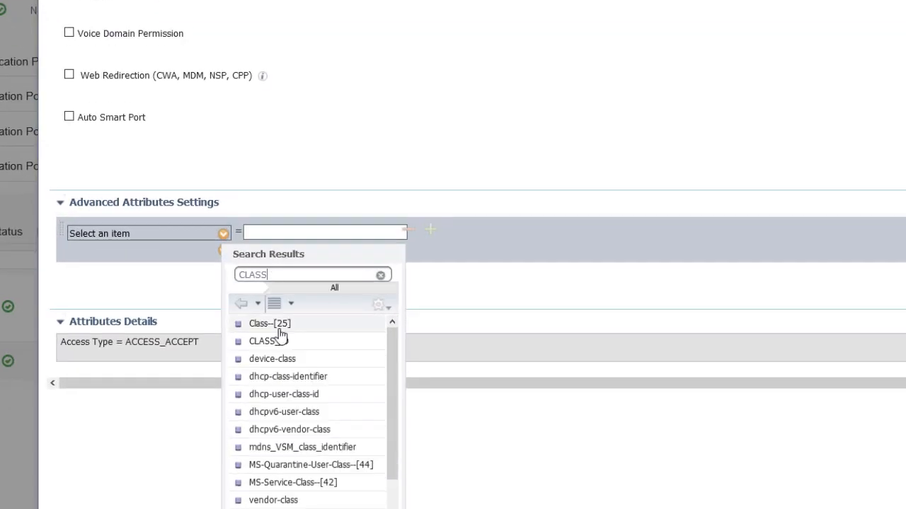
{"action": "left_click", "coordinate": [269, 323]}
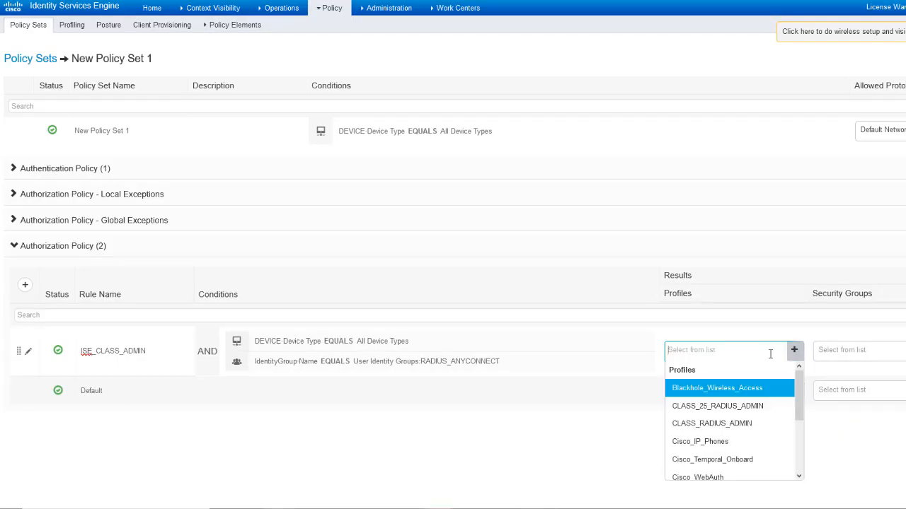
Assign the new Class 25 profile to the ISE_CLASS_ADMIN rule and save the policy
{"action": "left_click", "coordinate": [718, 405]}
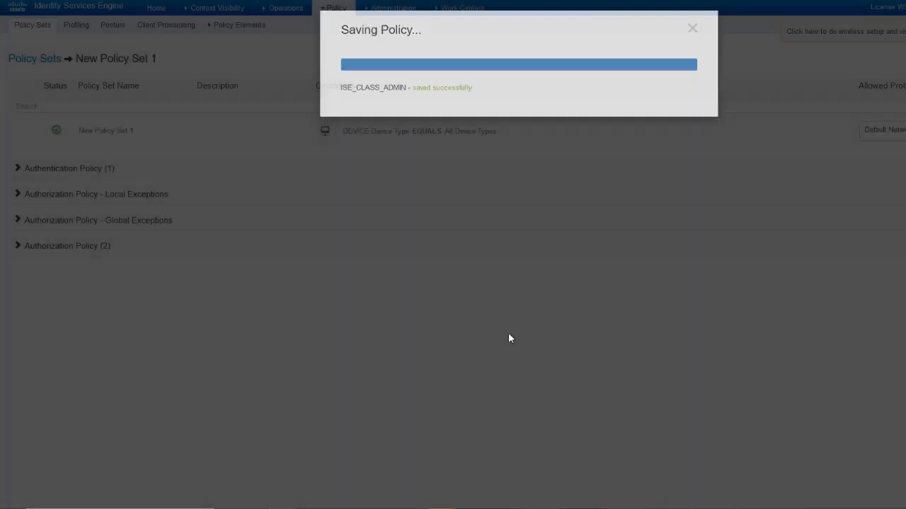
{"action": "left_click", "coordinate": [392, 8]}
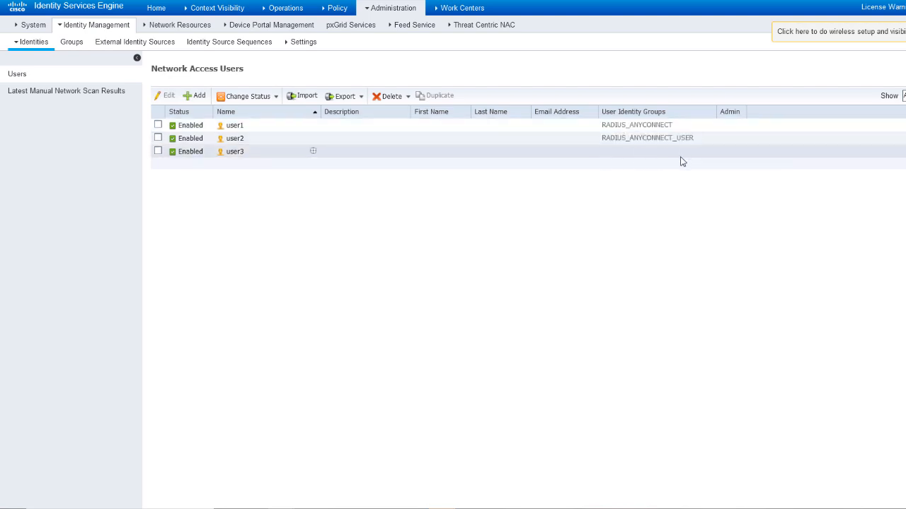
{"action": "left_click", "coordinate": [337, 8]}
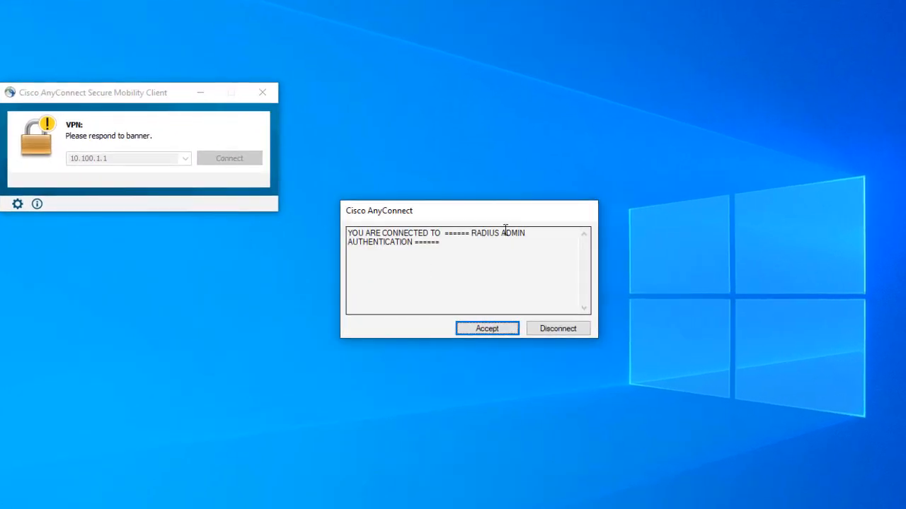
Accept user1's RADIUS ADMIN banner, then log in to AnyConnect as user2
{"action": "left_click", "coordinate": [487, 328]}
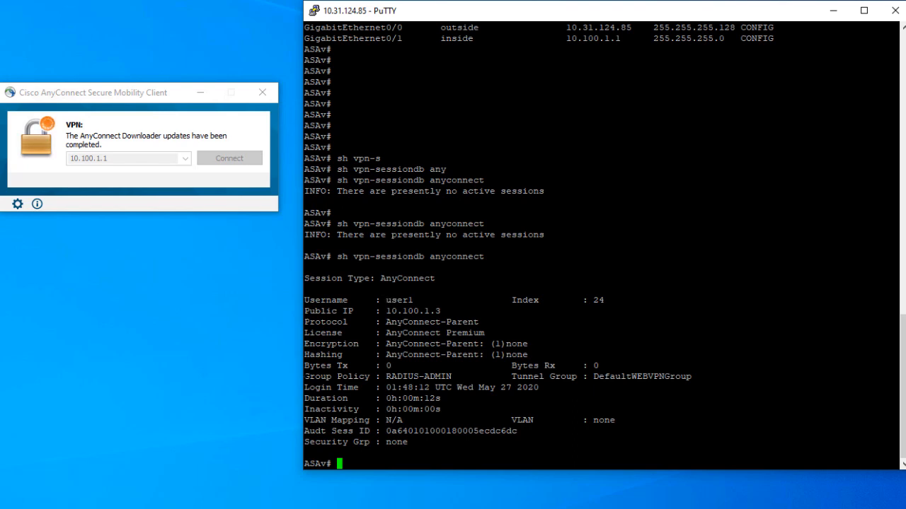
{"action": "type", "text": "user2"}
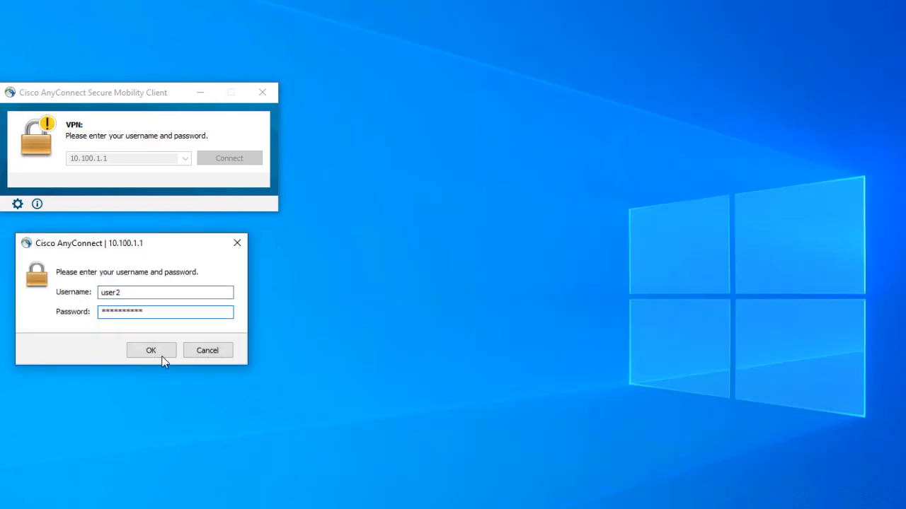
{"action": "left_click", "coordinate": [150, 350]}
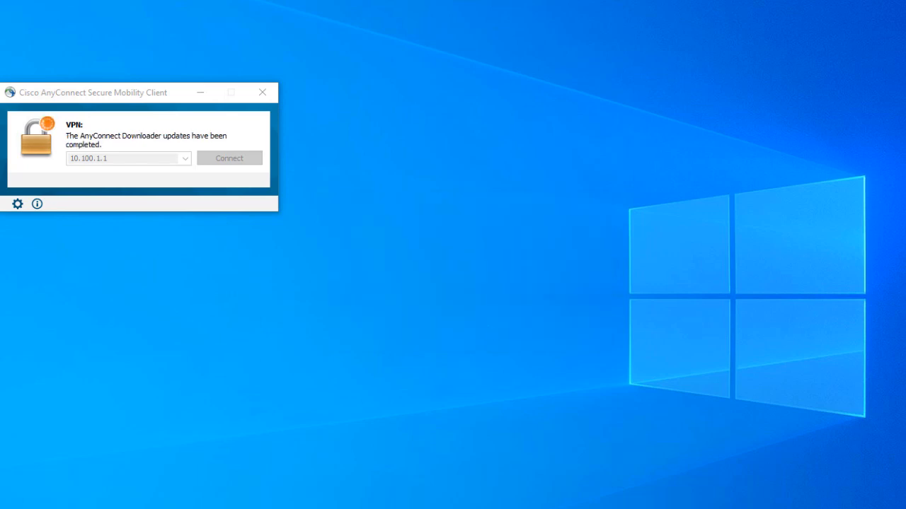